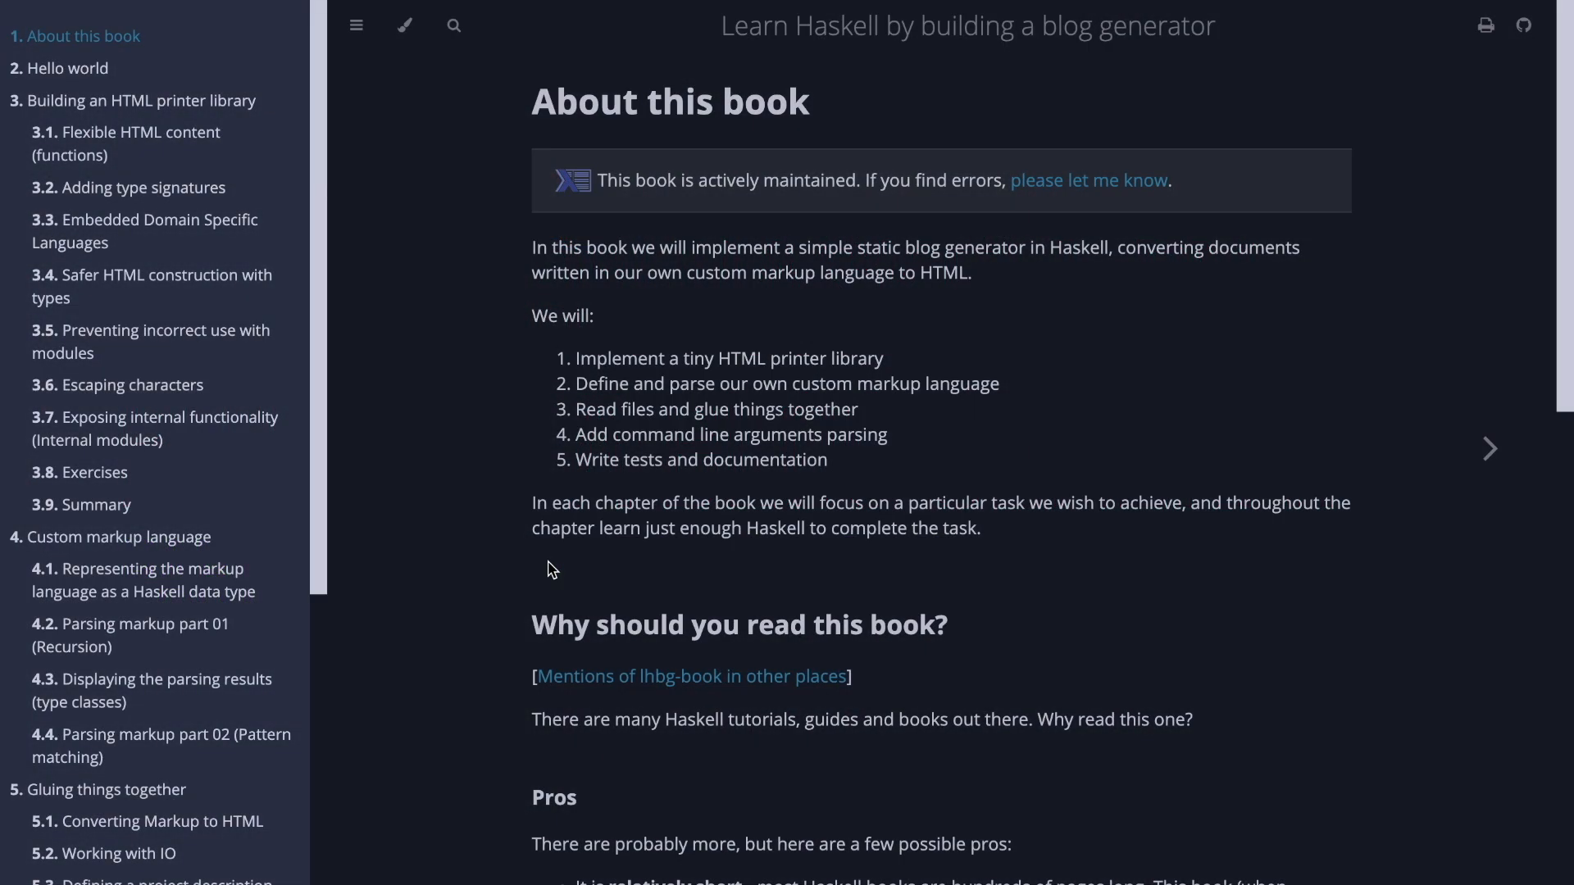
Step: Scroll through the About this book page toward the Hello, world! chapter link
scroll("down", 3)
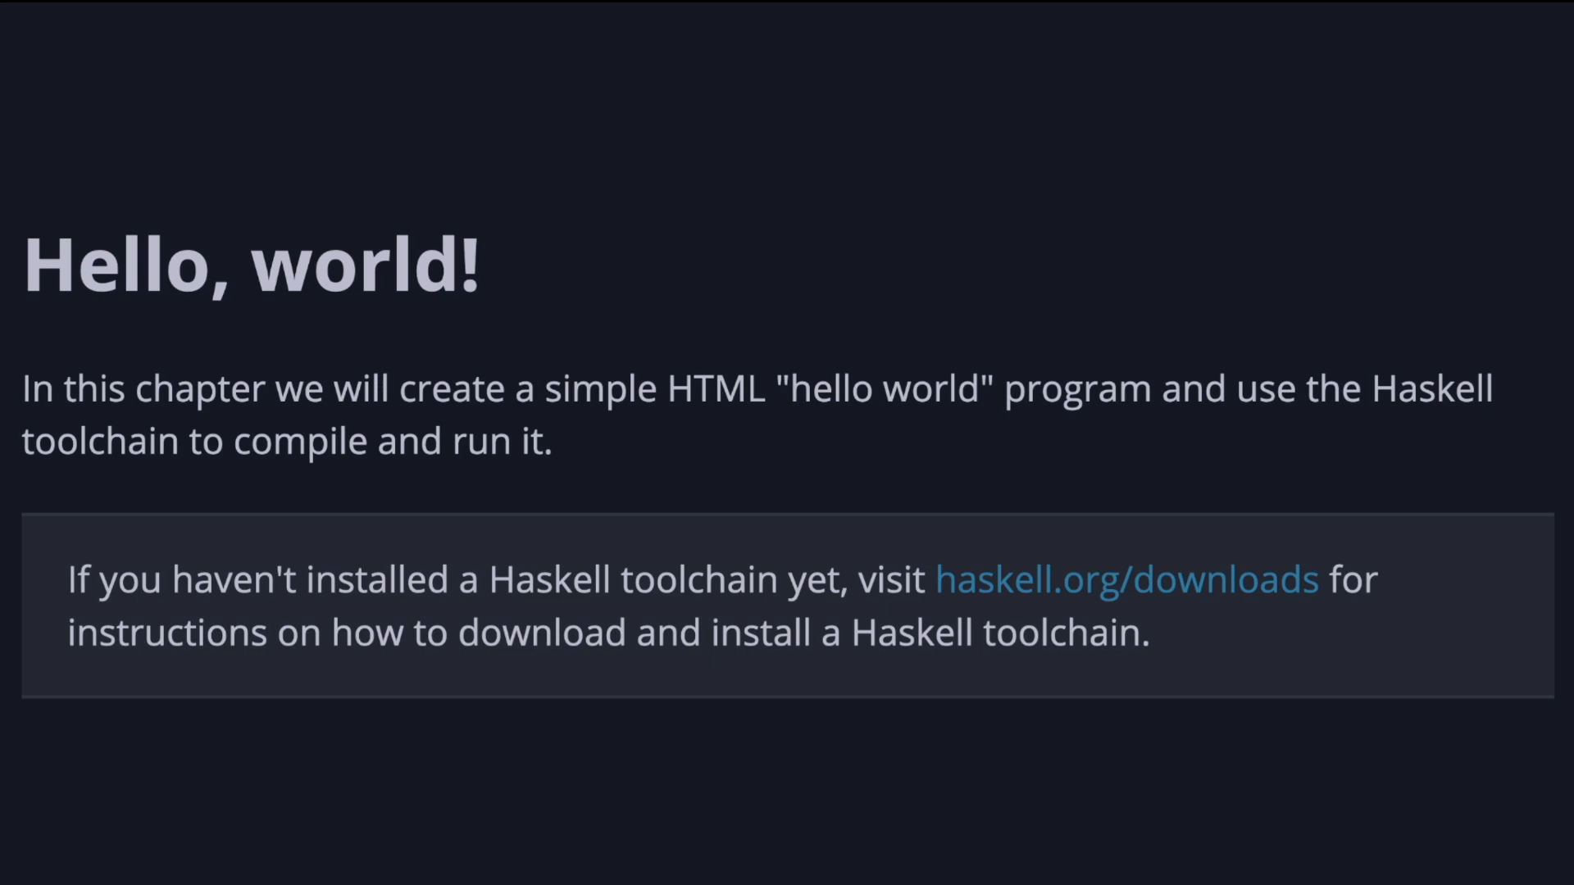
left_click(1127, 579)
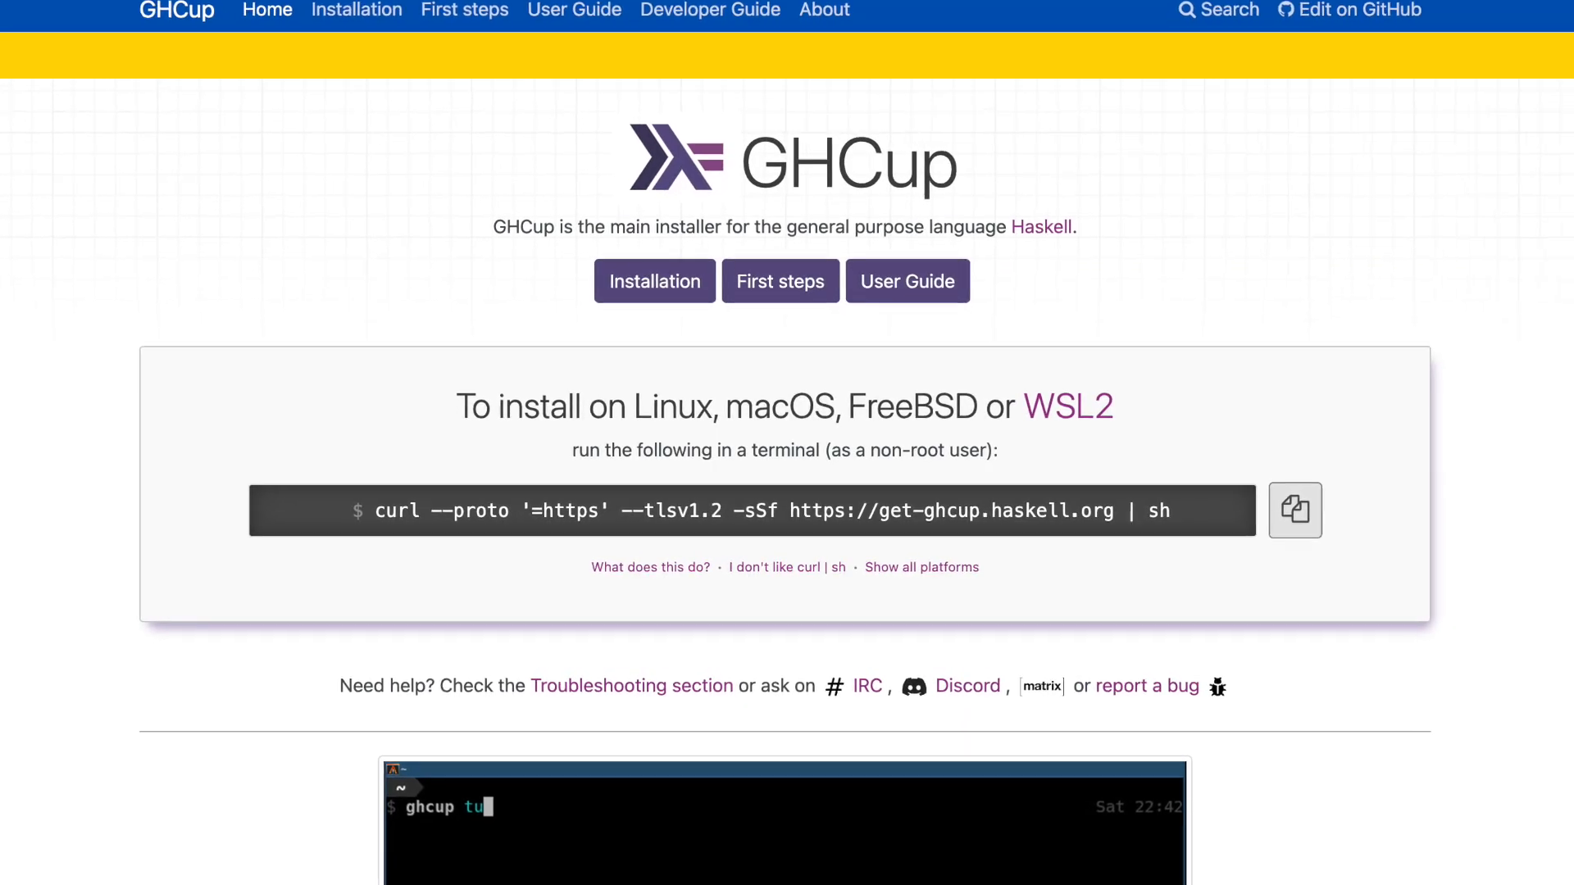
scroll("down", 3)
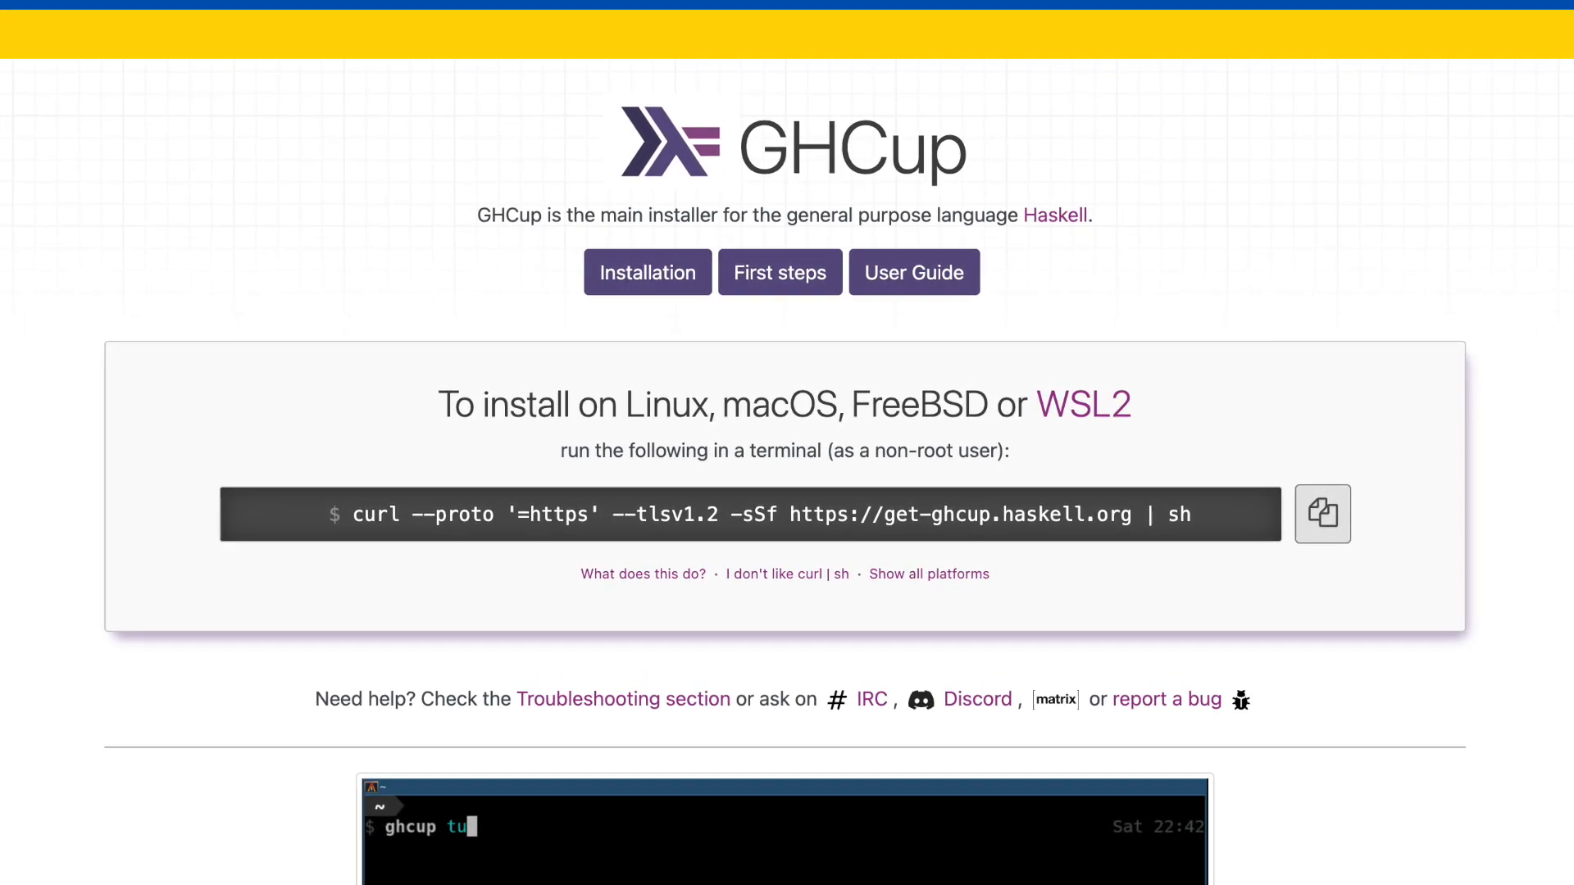
scroll("down", 3)
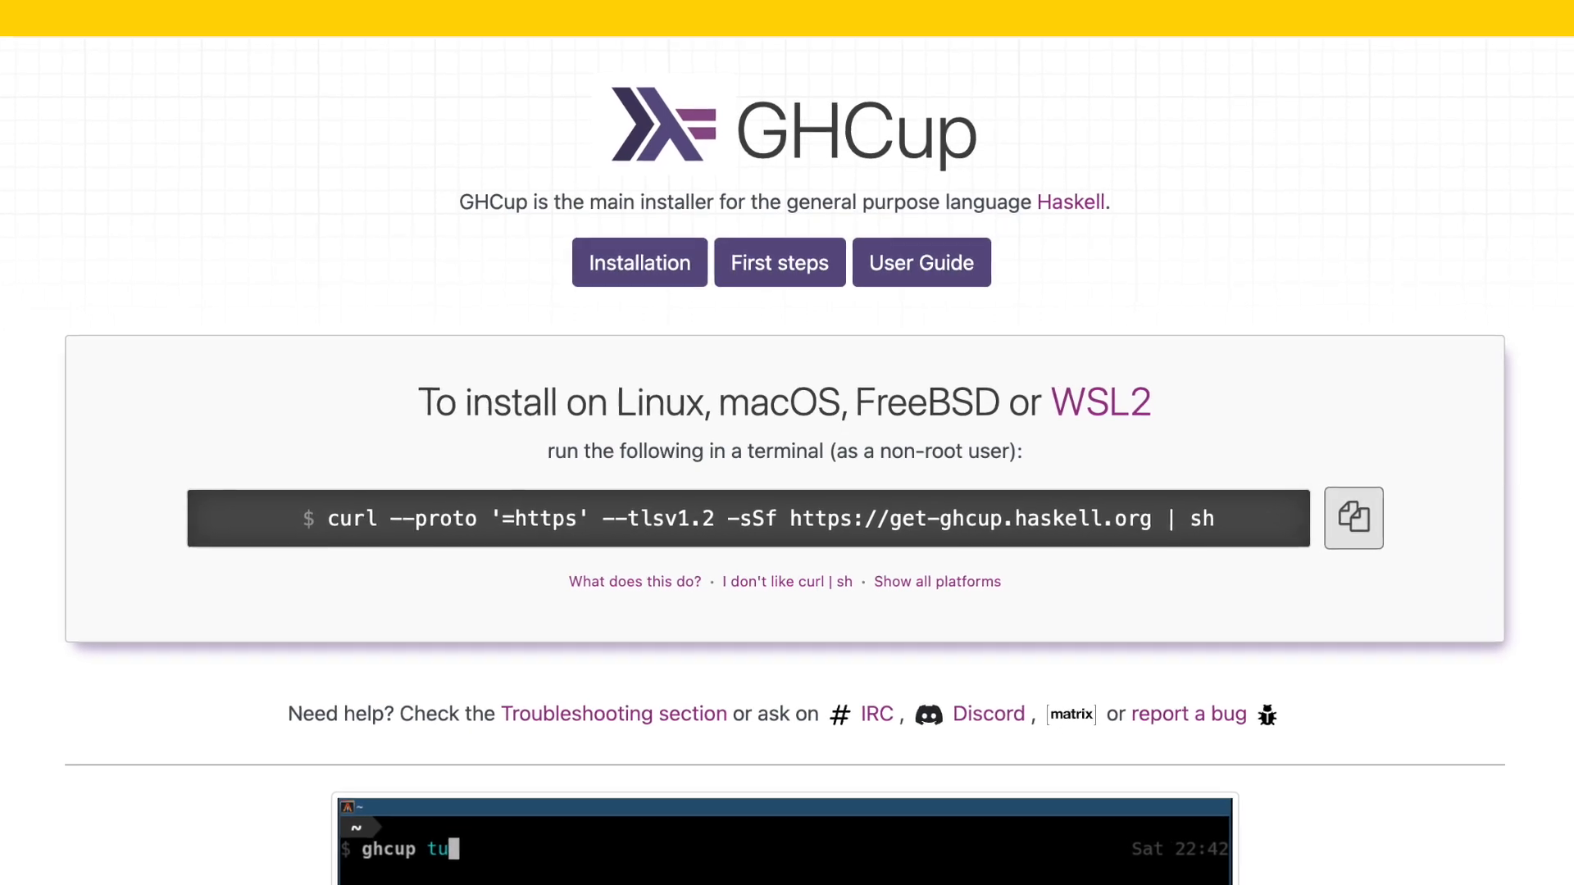
scroll("down", 3)
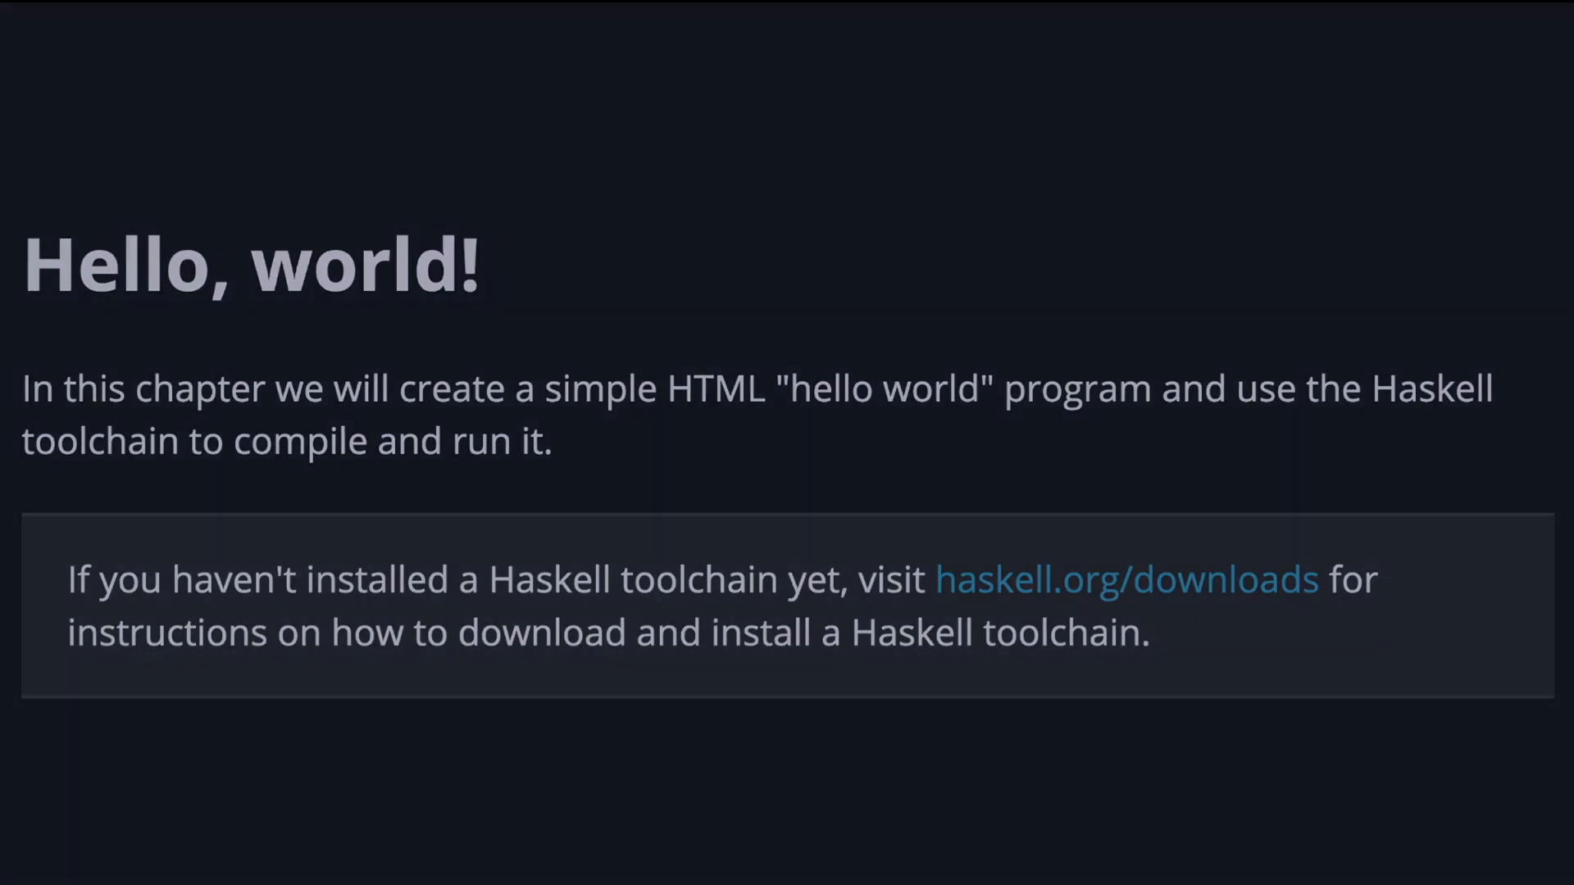
scroll("down", 3)
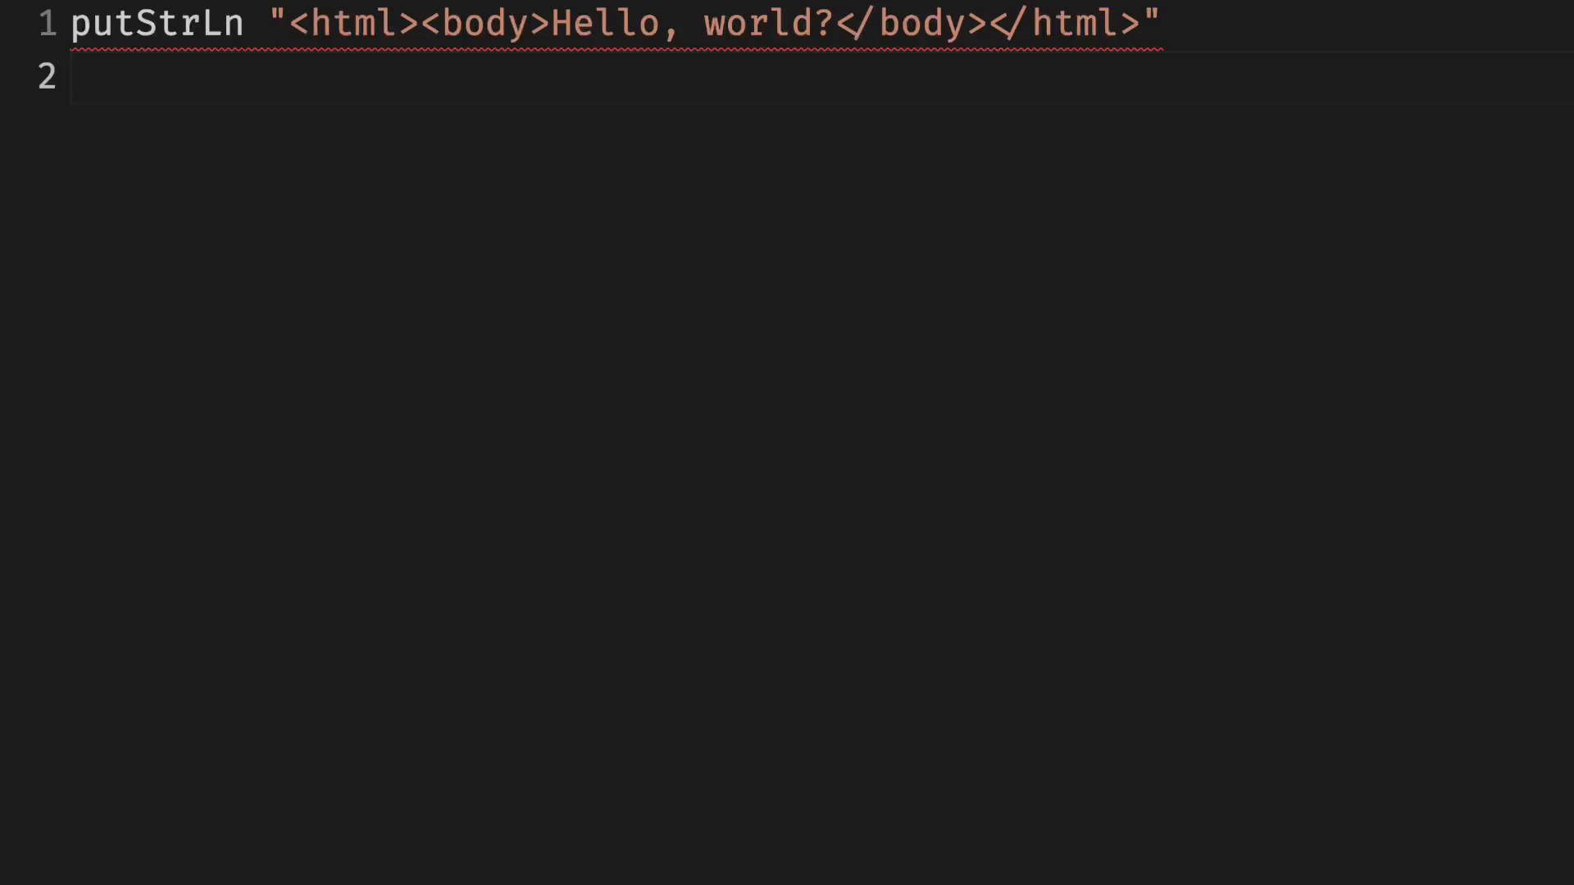
Step: Begin hello.hs with main = putStrLn for the HTML Hello, world? string
type("main =")
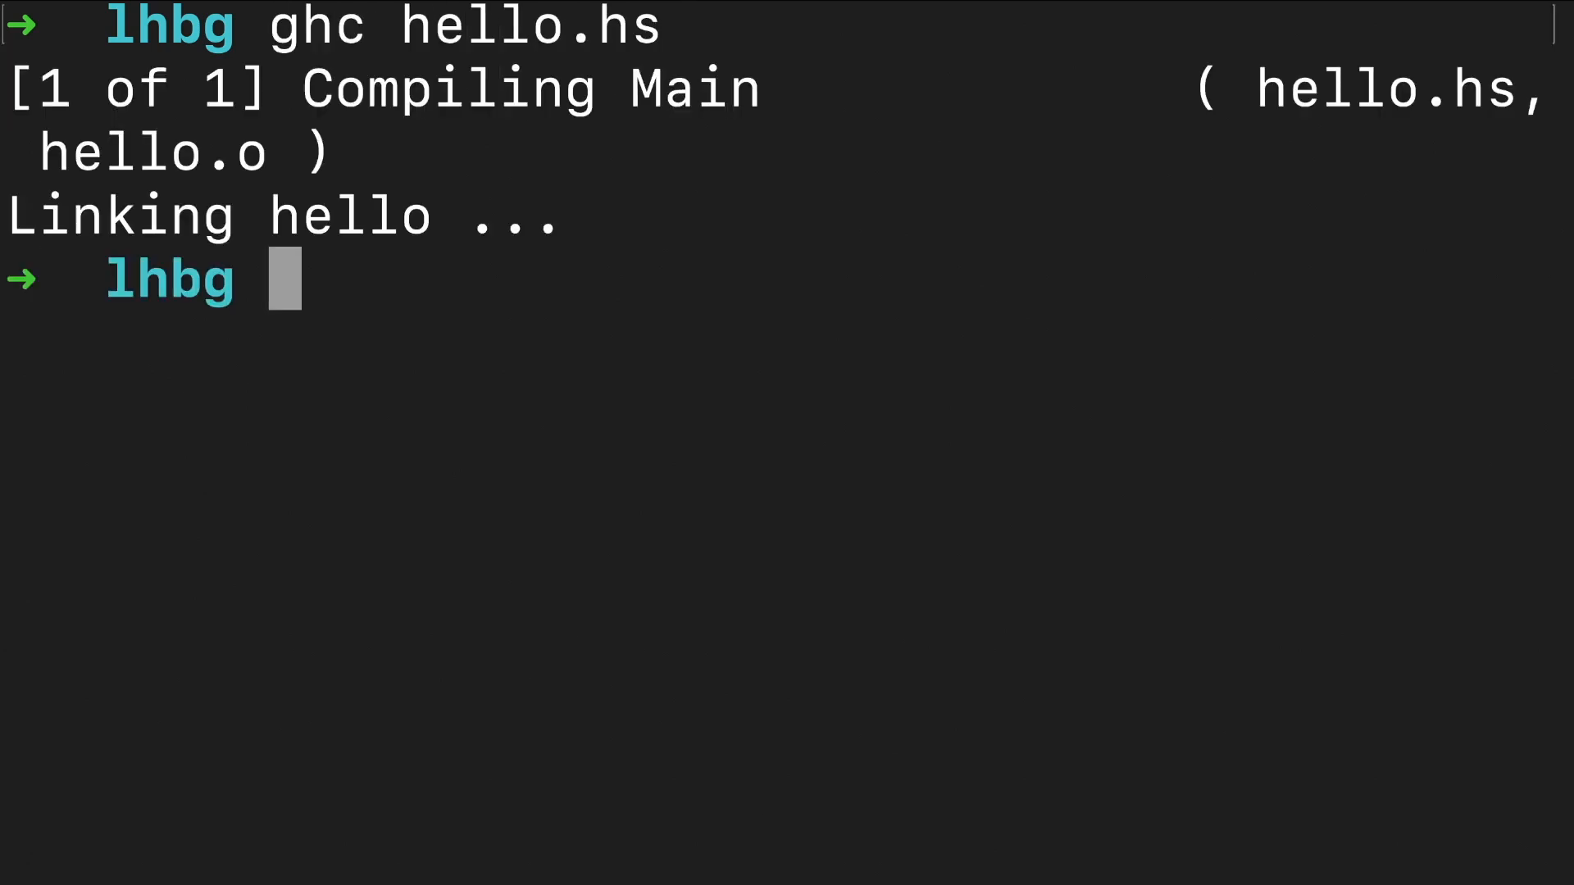
Step: List the build outputs with ls and run the compiled ./hello executable
type("ls")
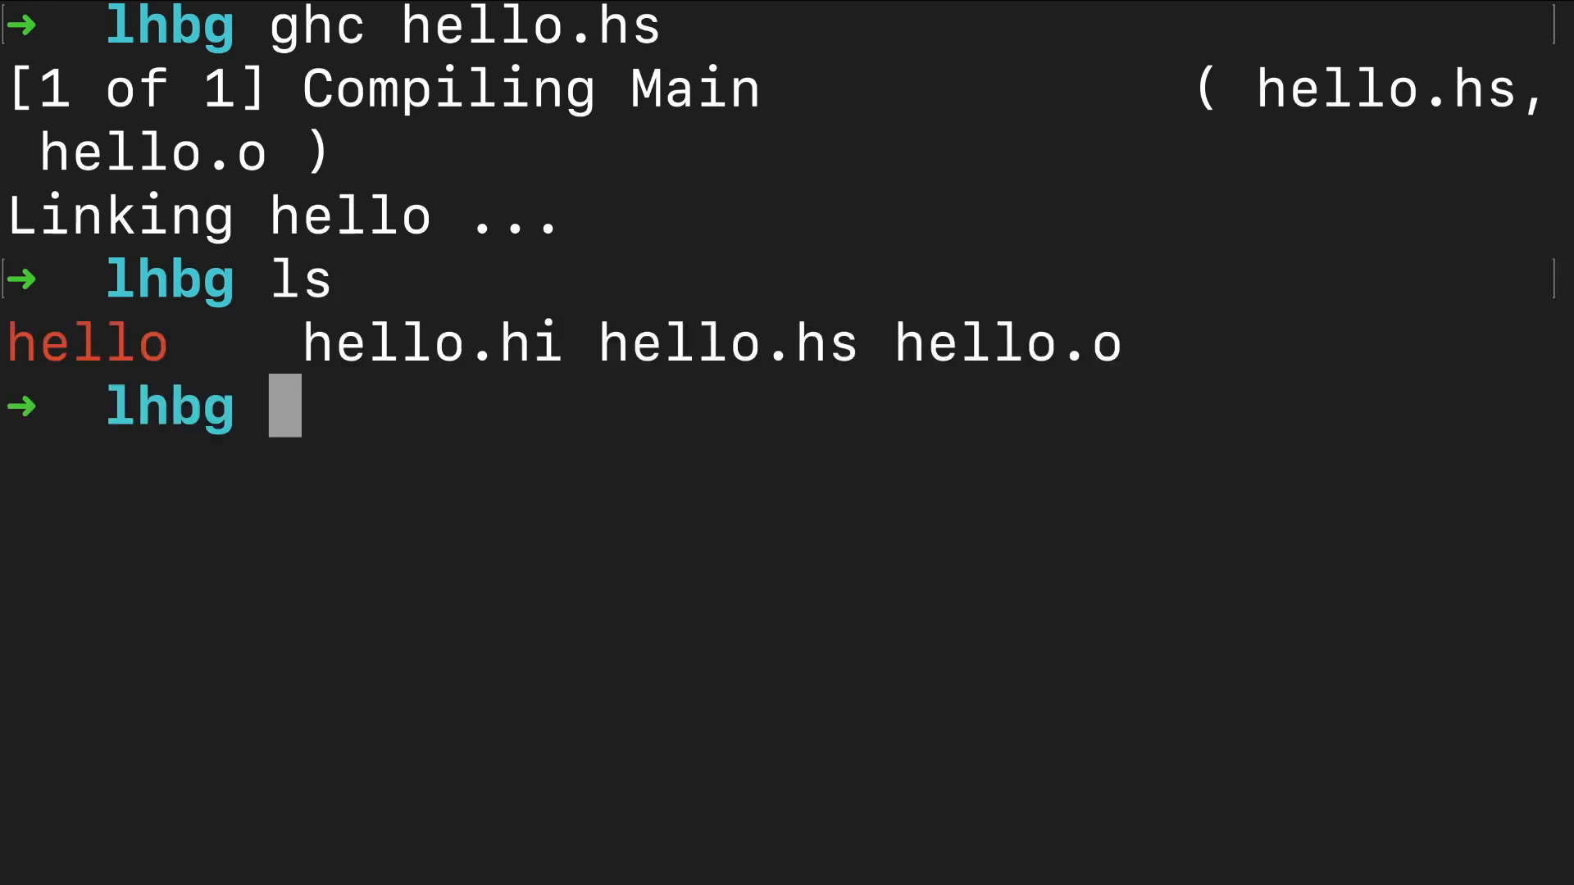
mouse_move(769, 349)
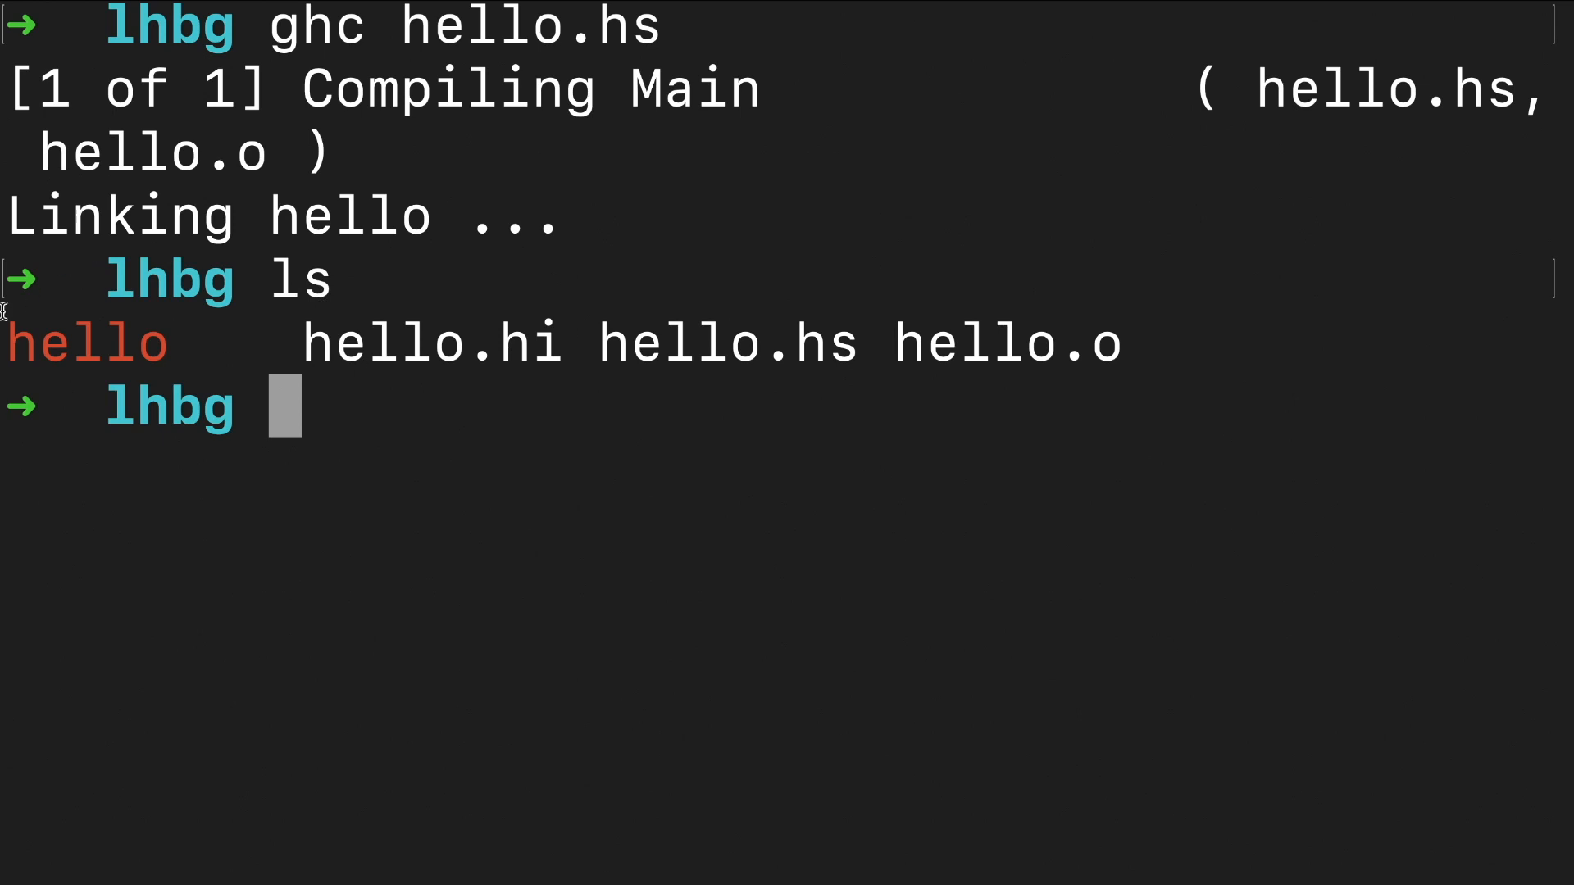
type("./hello")
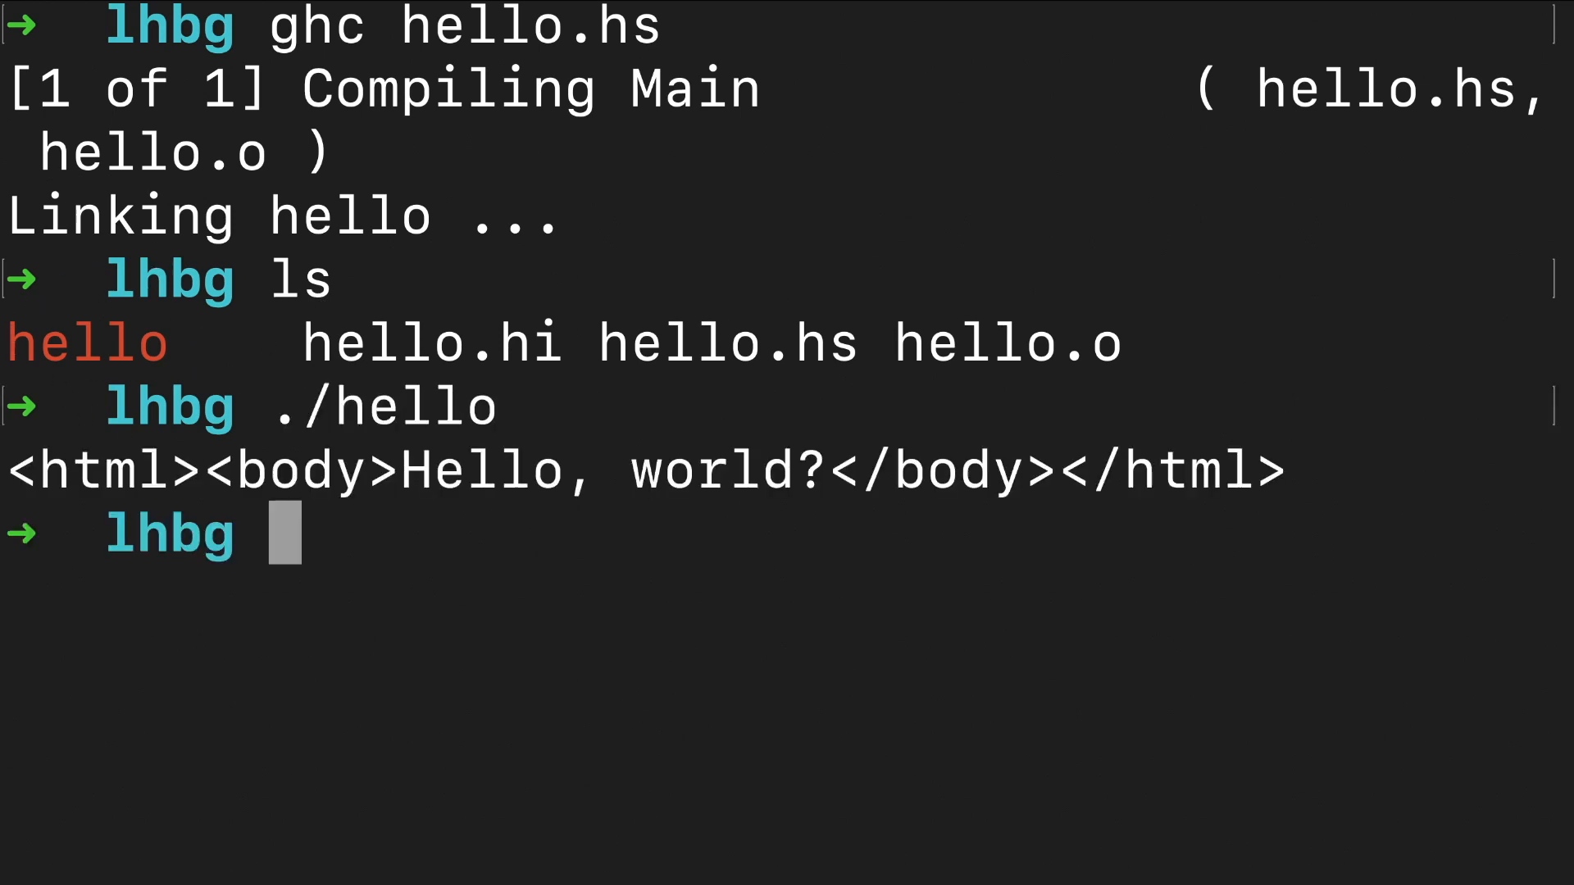
Step: Run runghc hello.hs and redirect its output to hello.html
type("runghc h")
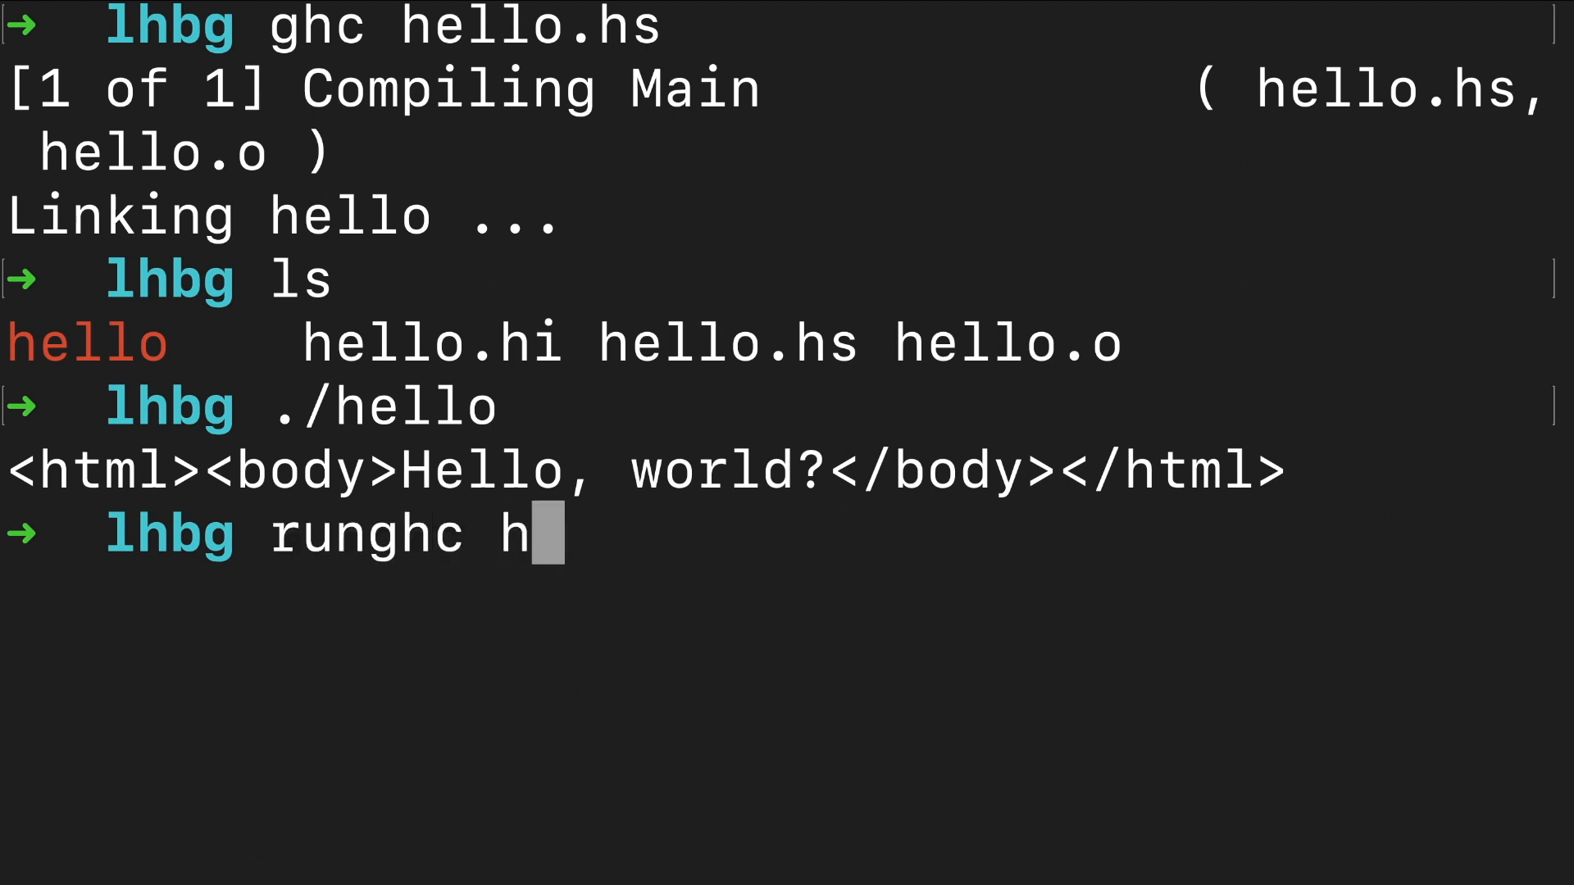
type("ello.hs")
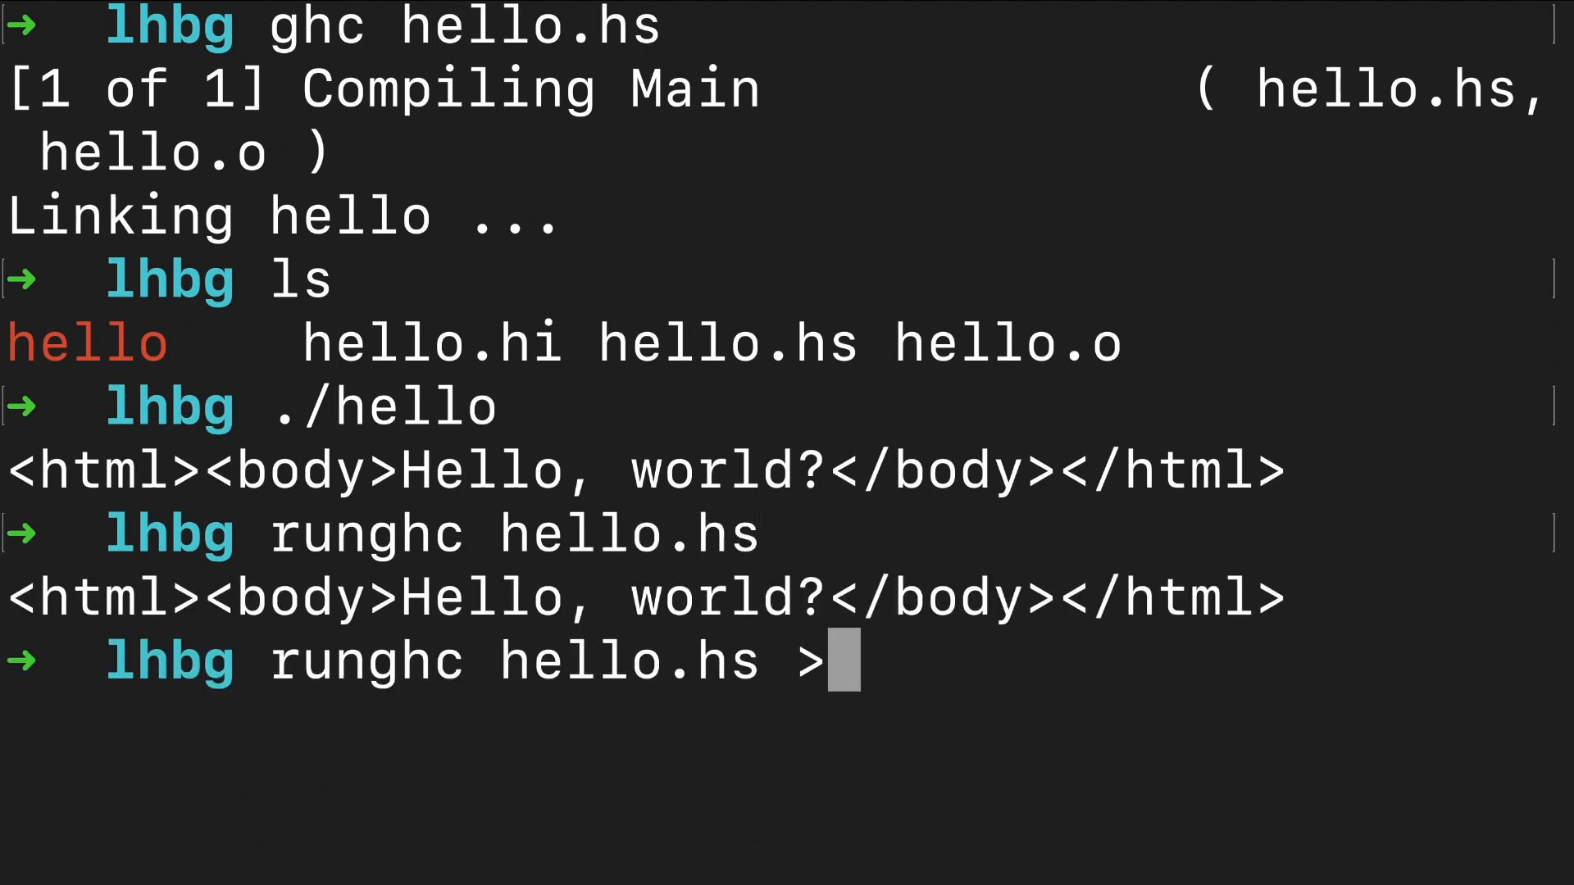
type("hello.html")
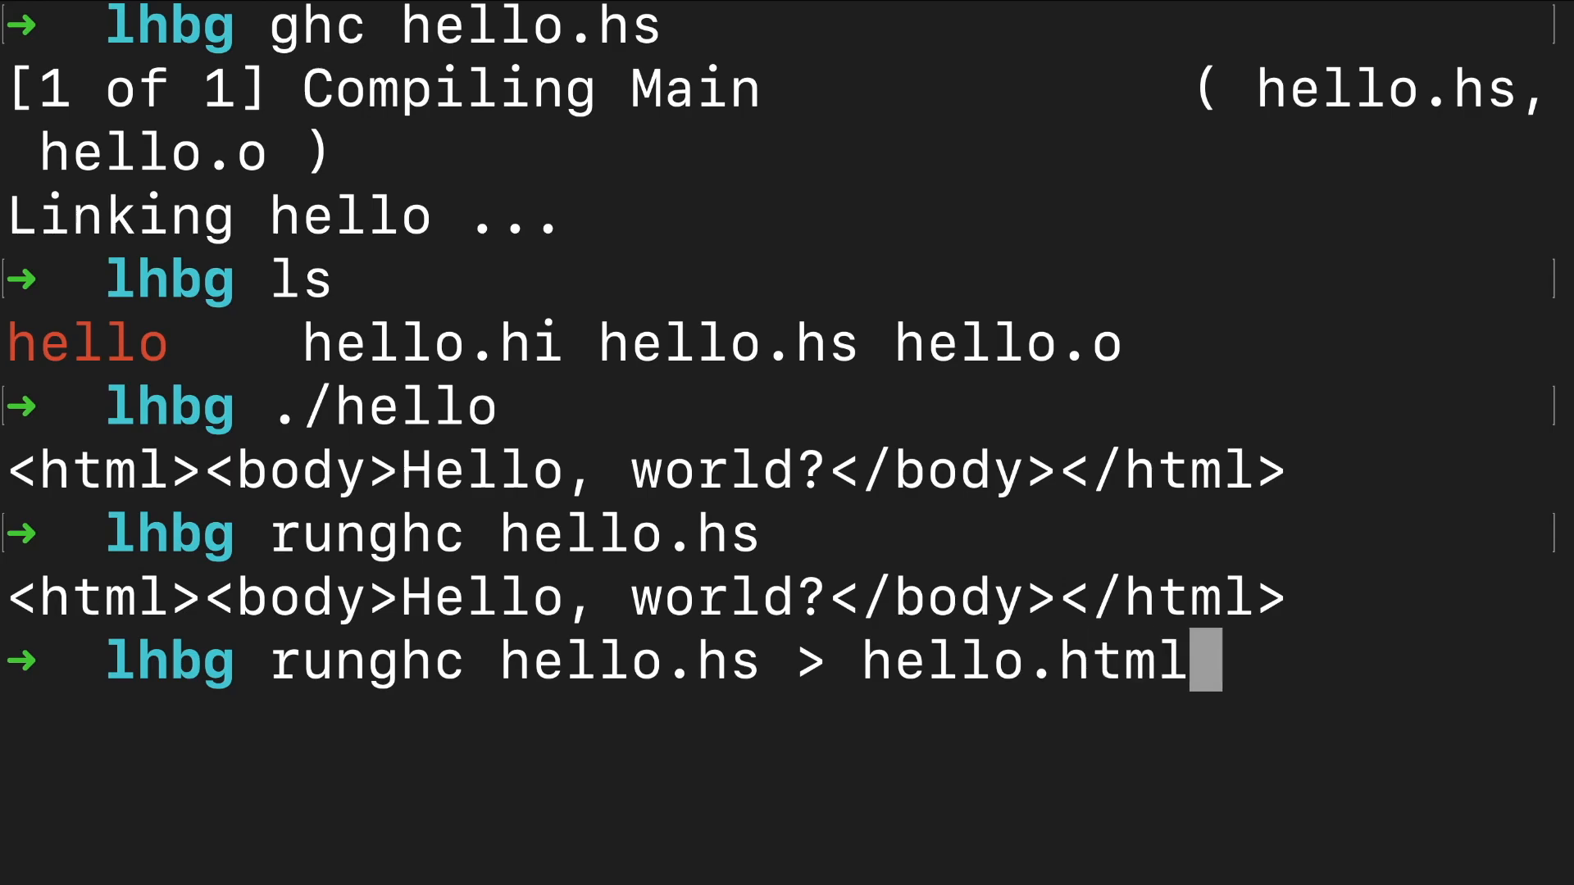